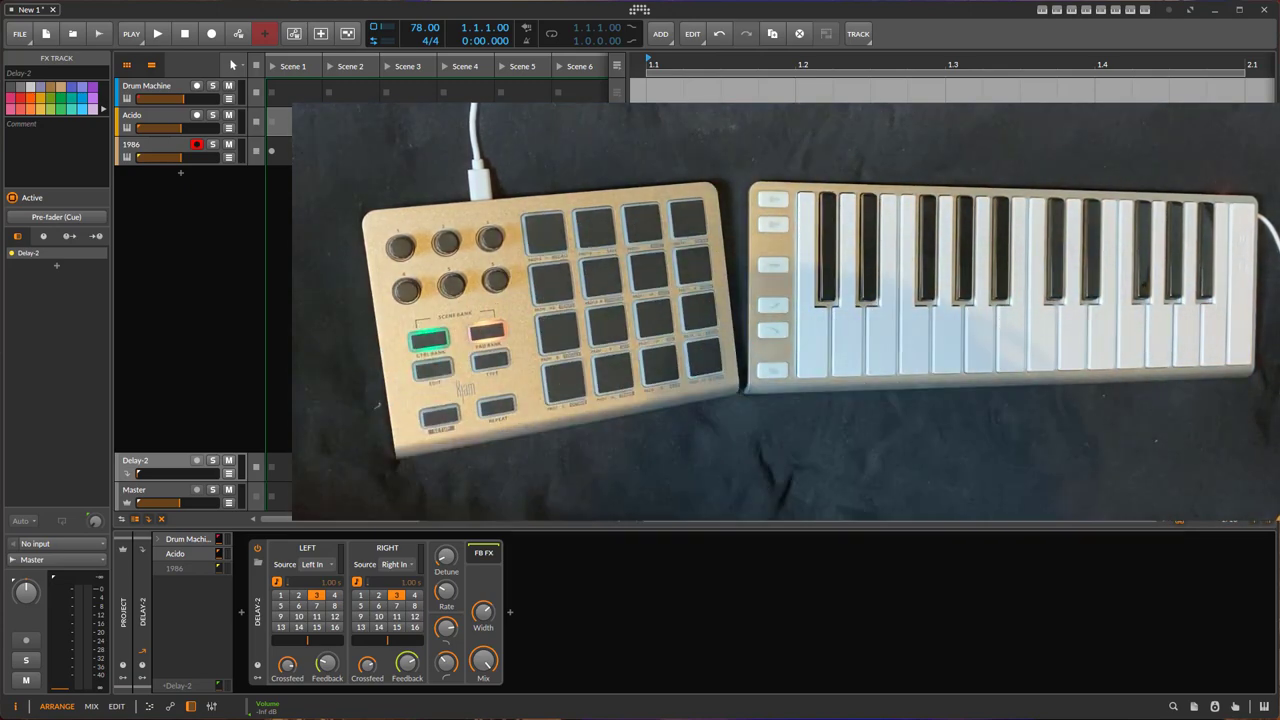
Step: Select the 1984 synth track so its device chain replaces the Delay-2 view
click(132, 144)
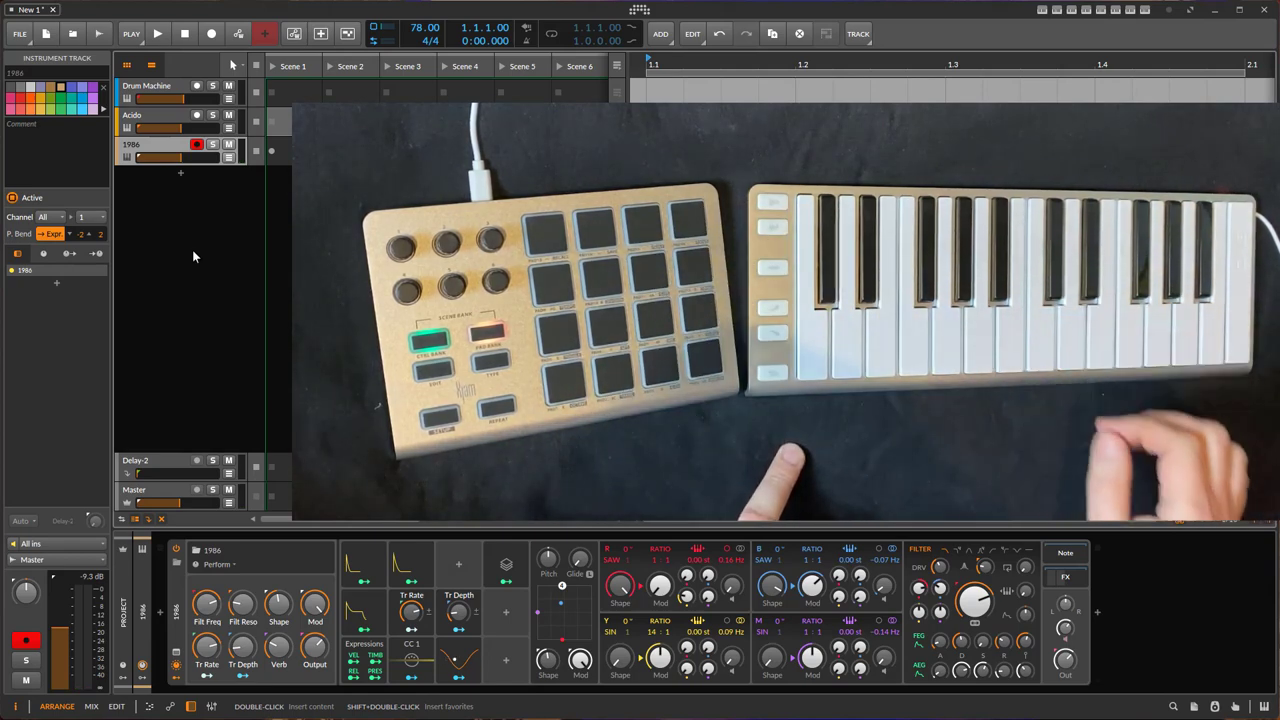
click(150, 114)
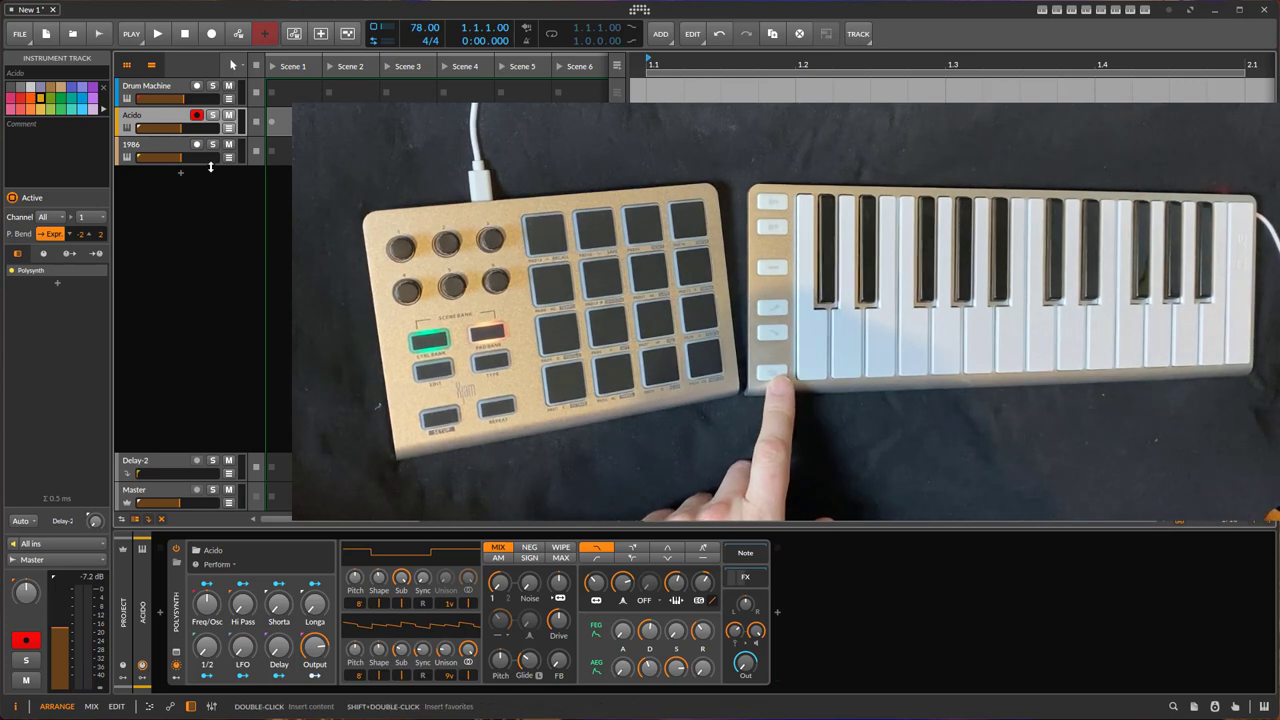
click(160, 144)
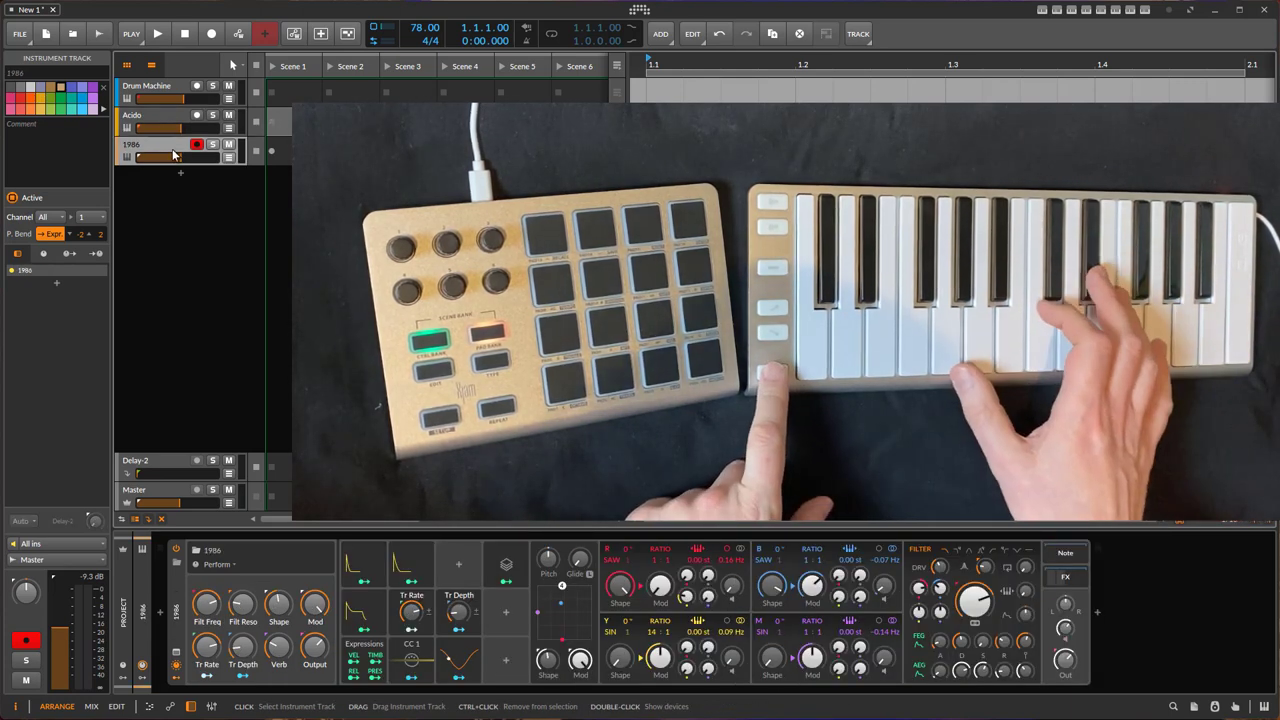